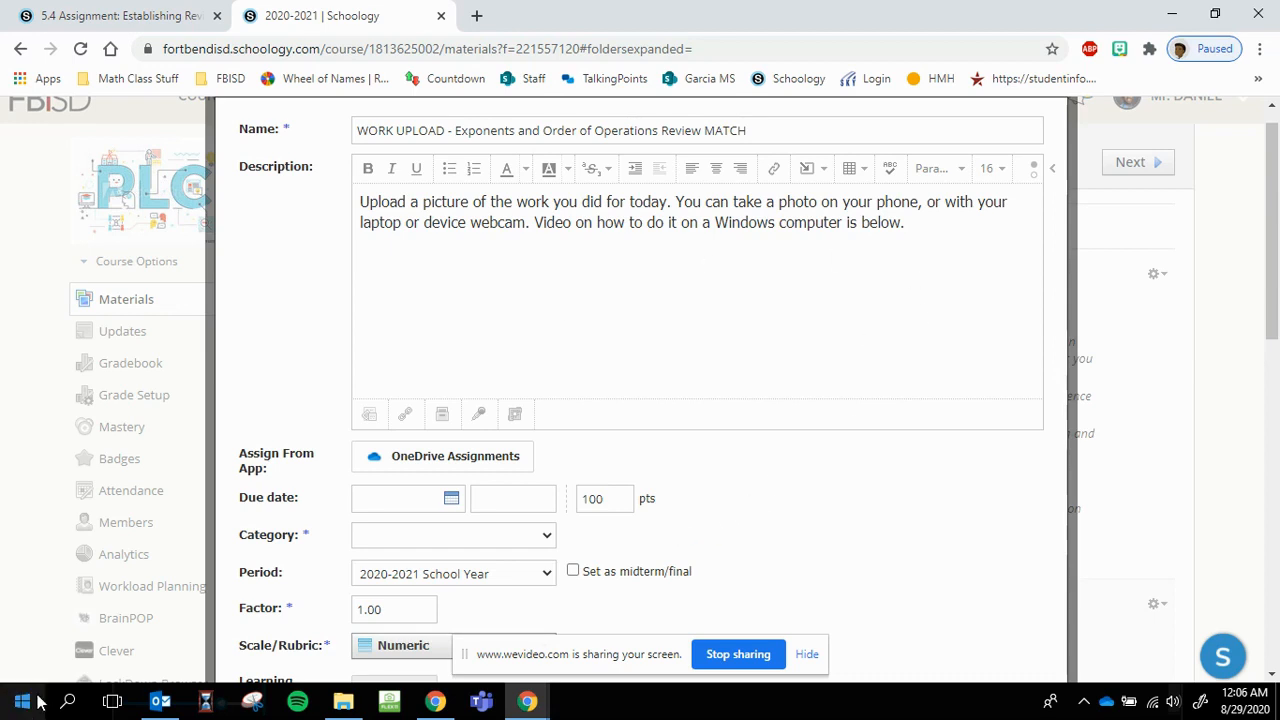
- Search the Start menu for "camera" so the Camera app shows as best match
left_click(22, 700)
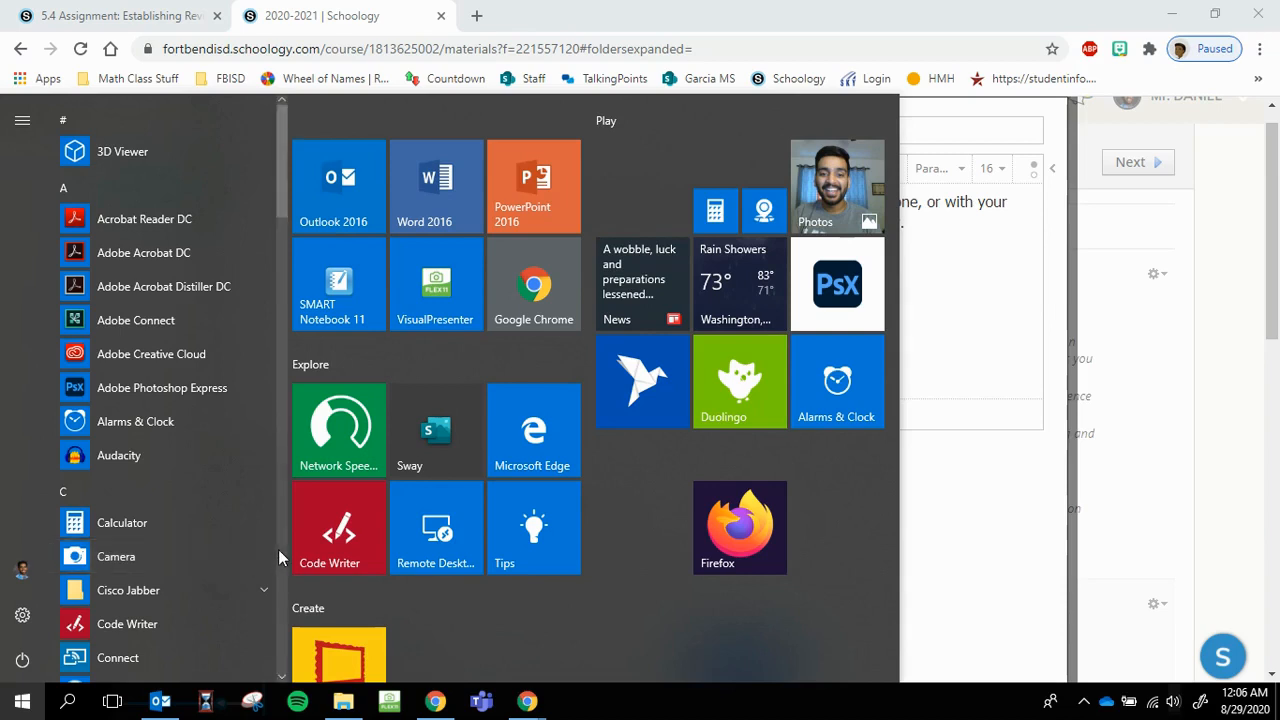
type("camera")
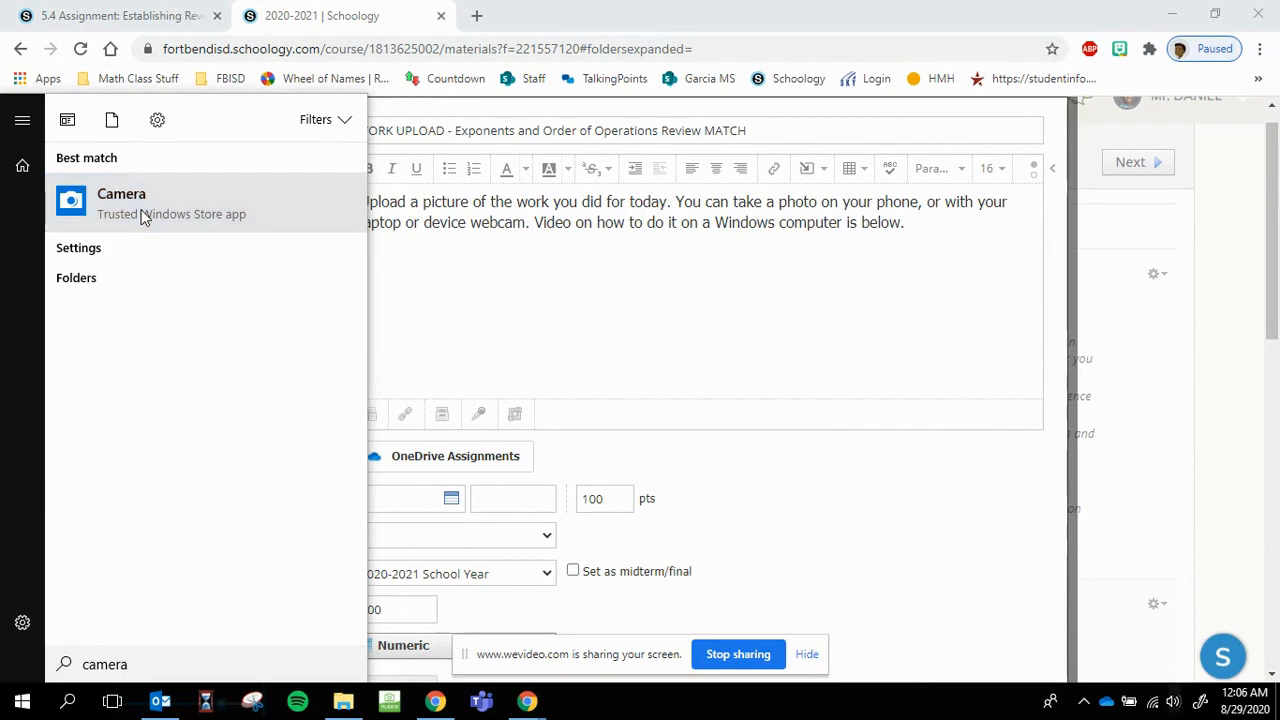
- Launch Camera and capture a photo of the handwritten notes with the shutter
left_click(120, 204)
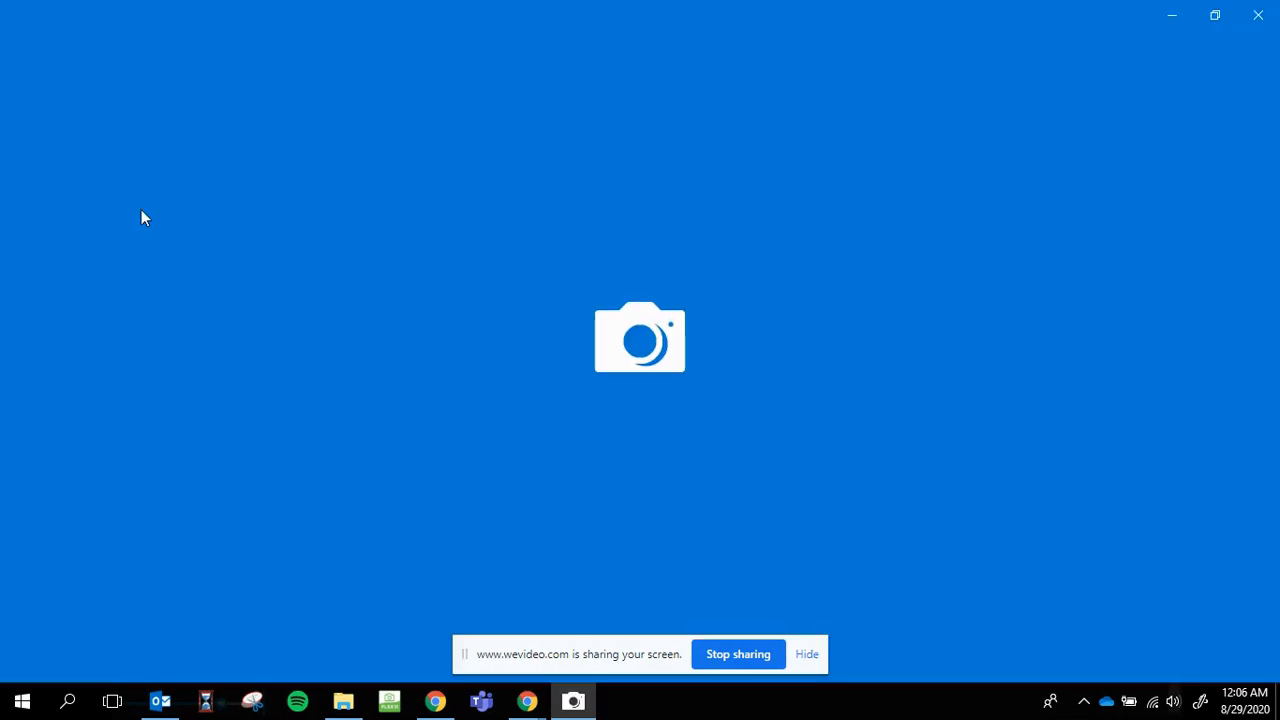
left_click(572, 700)
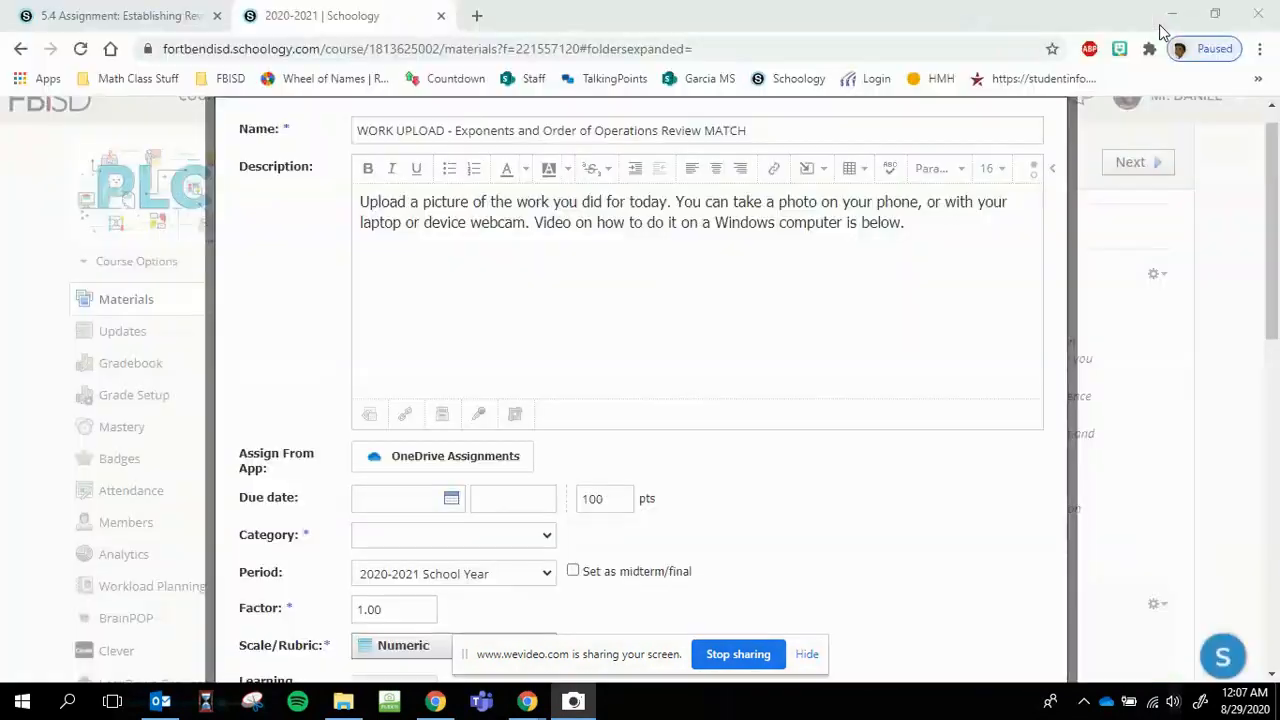
- Browse File Explorer to This PC > Pictures > Camera Roll
left_click(344, 700)
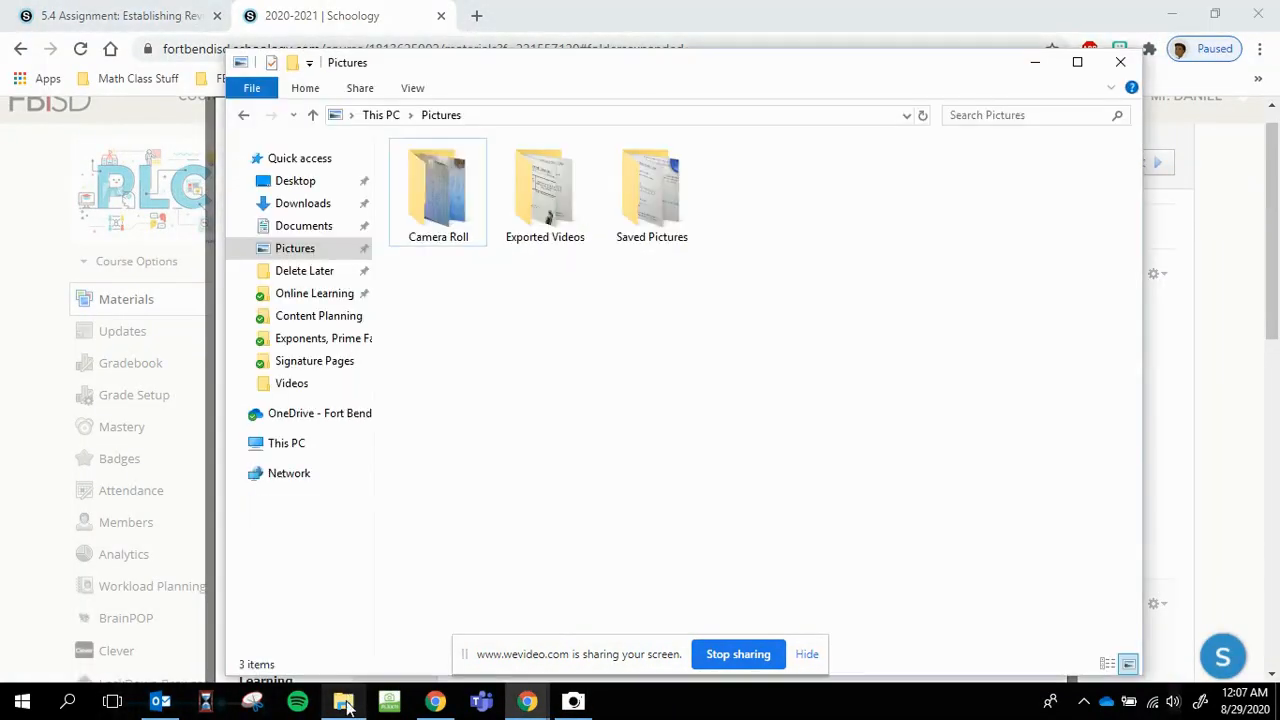
left_click(296, 248)
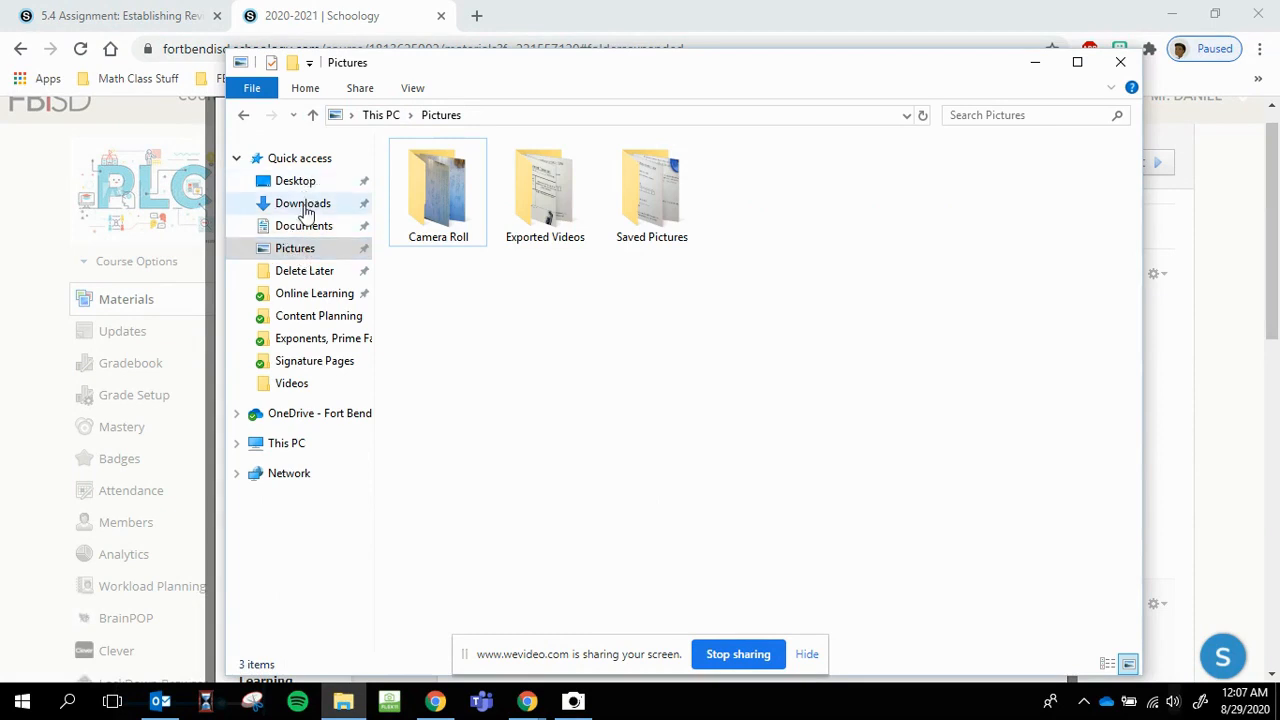
left_click(286, 444)
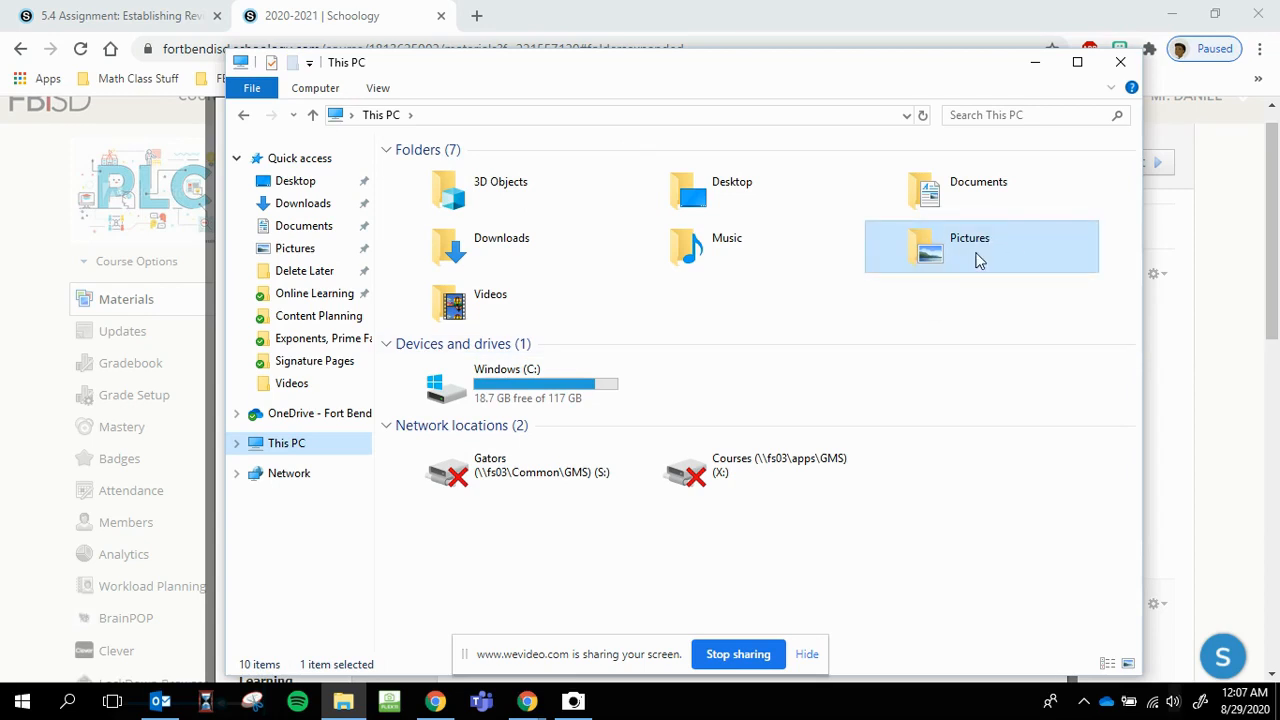
double_click(968, 248)
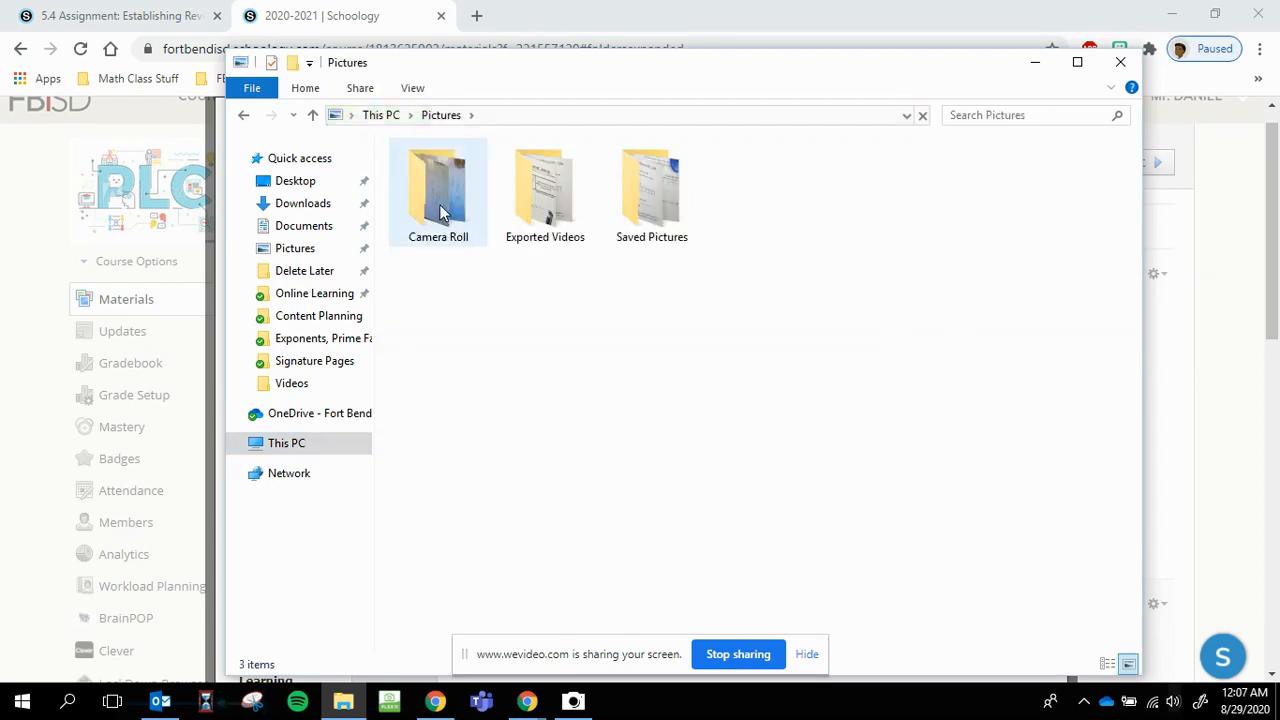
double_click(436, 190)
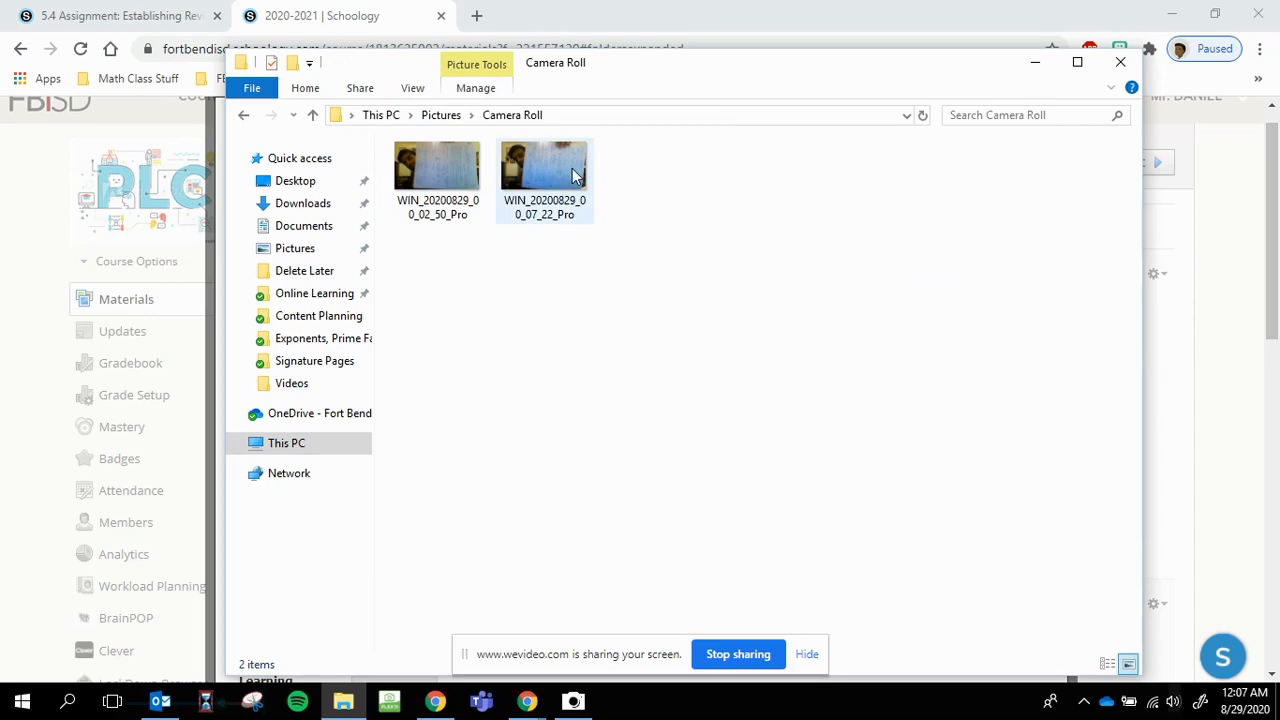
- Open the newer photo of the notes from Camera Roll
left_click(544, 164)
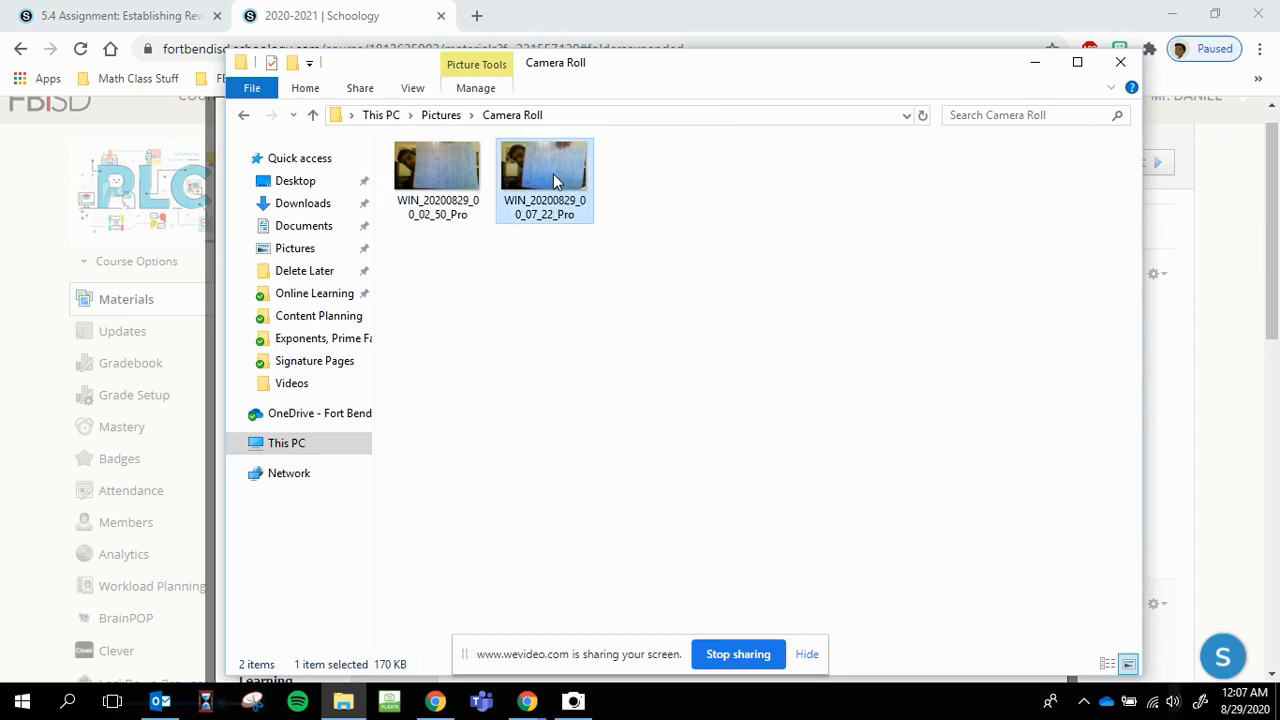
double_click(544, 164)
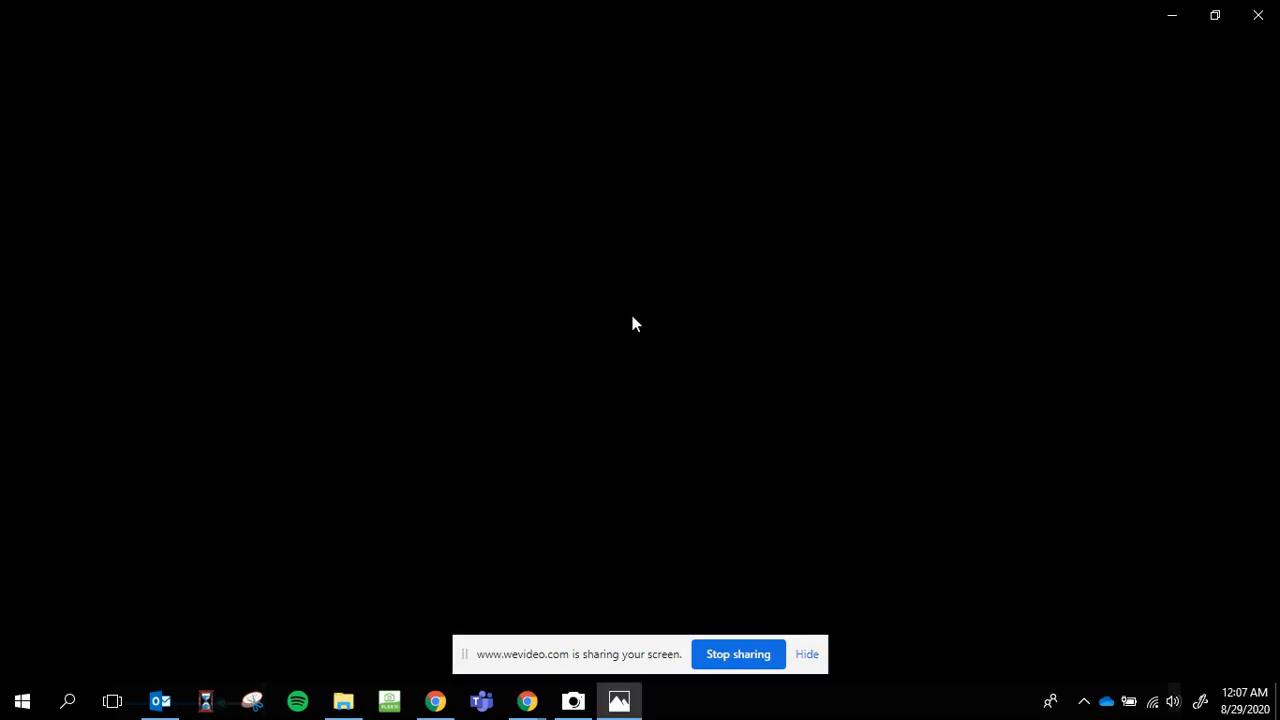
- Bring up the Photos window to check the Exponents notes are legible
left_click(618, 700)
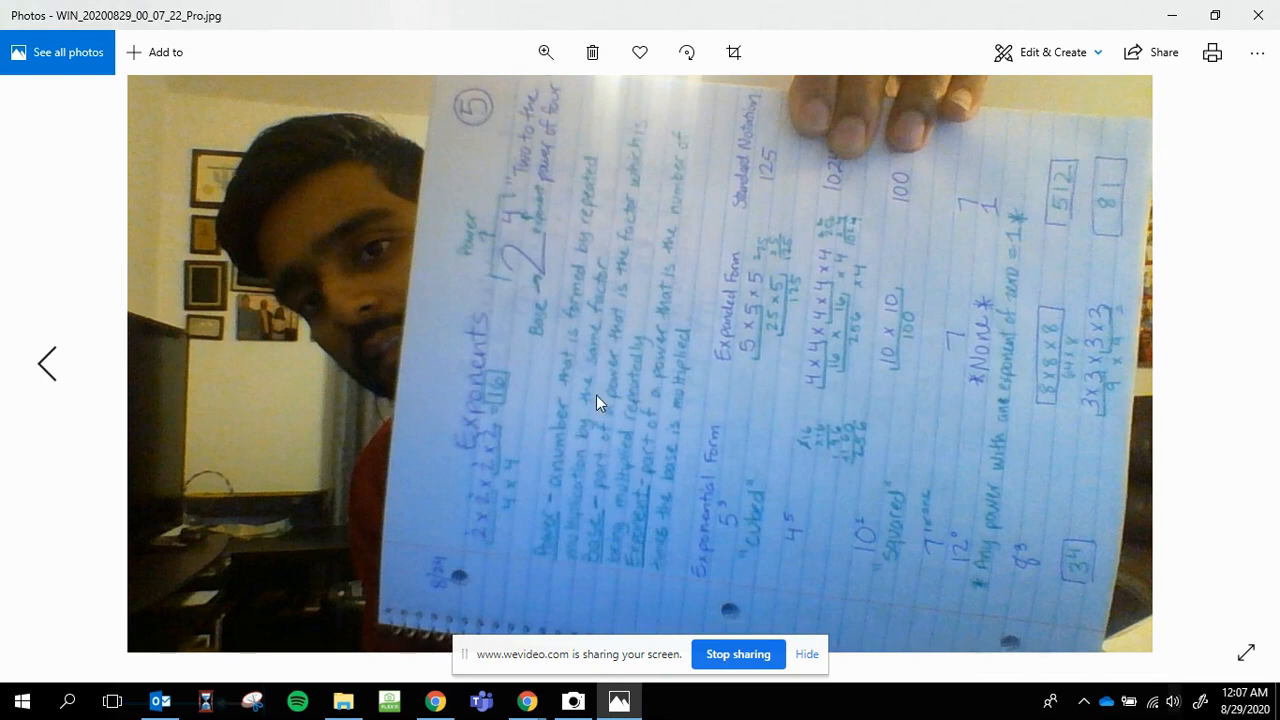
mouse_move(1032, 404)
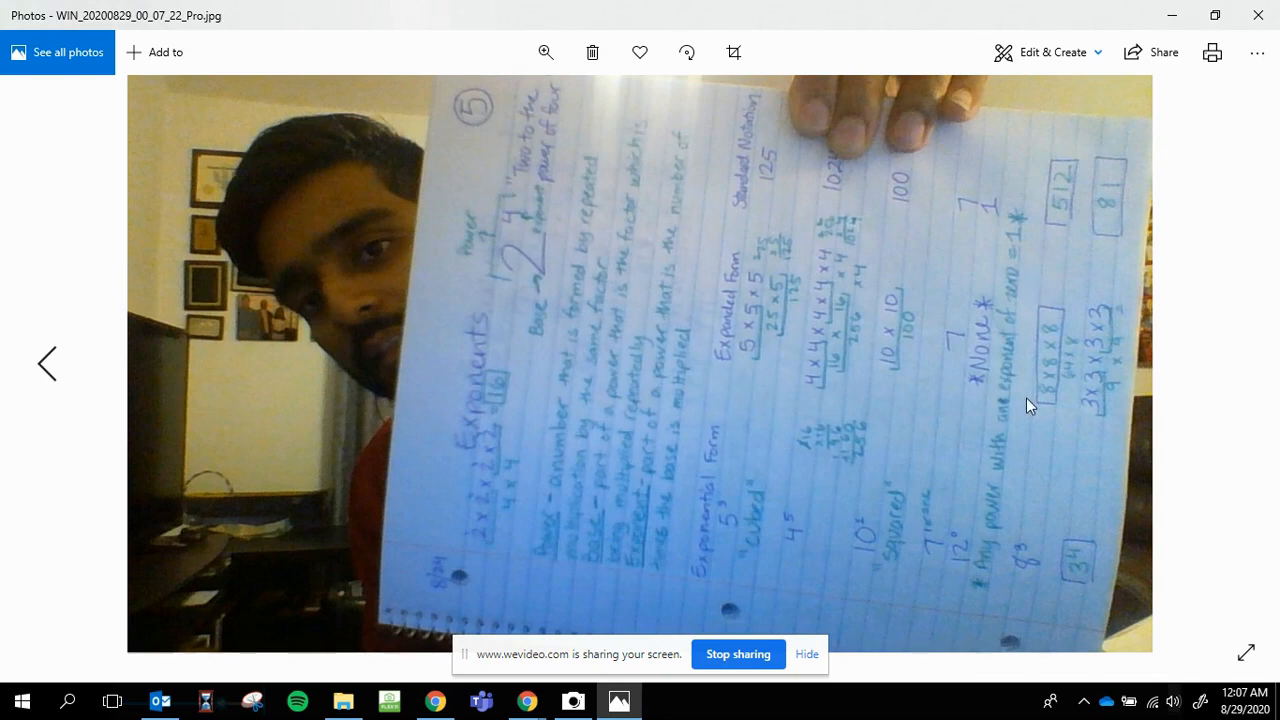
mouse_move(1020, 364)
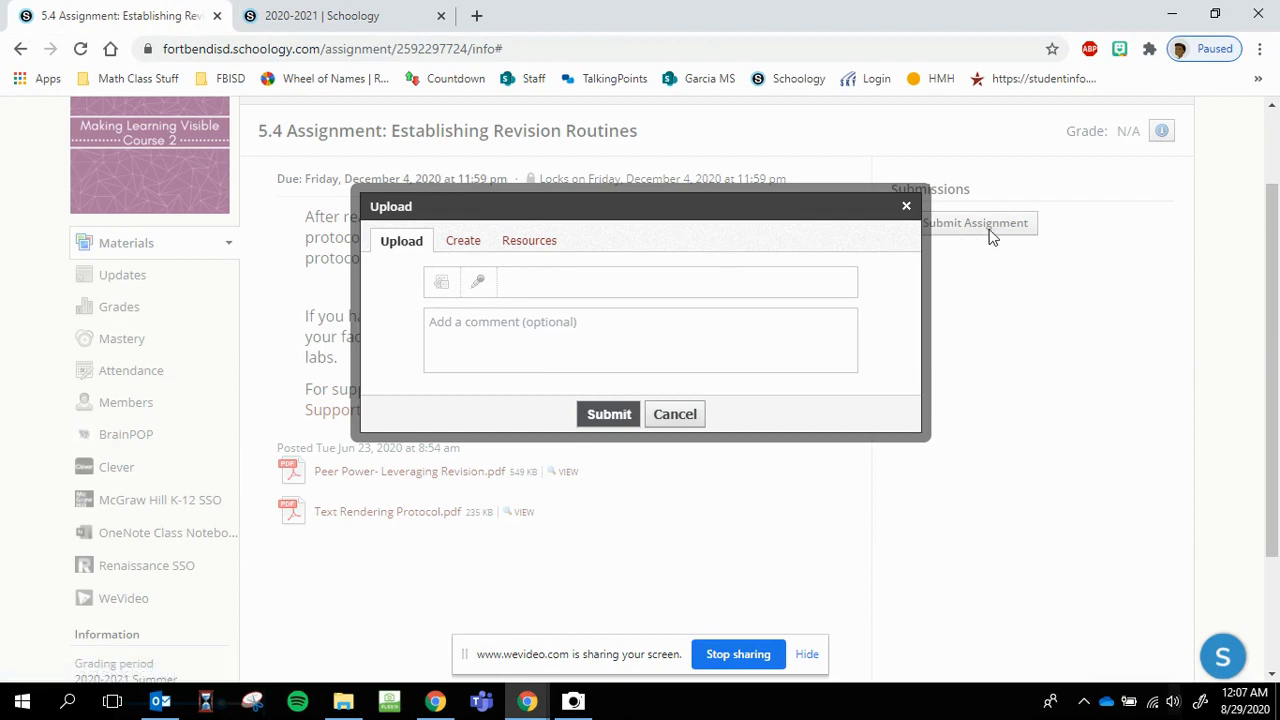
mouse_move(440, 282)
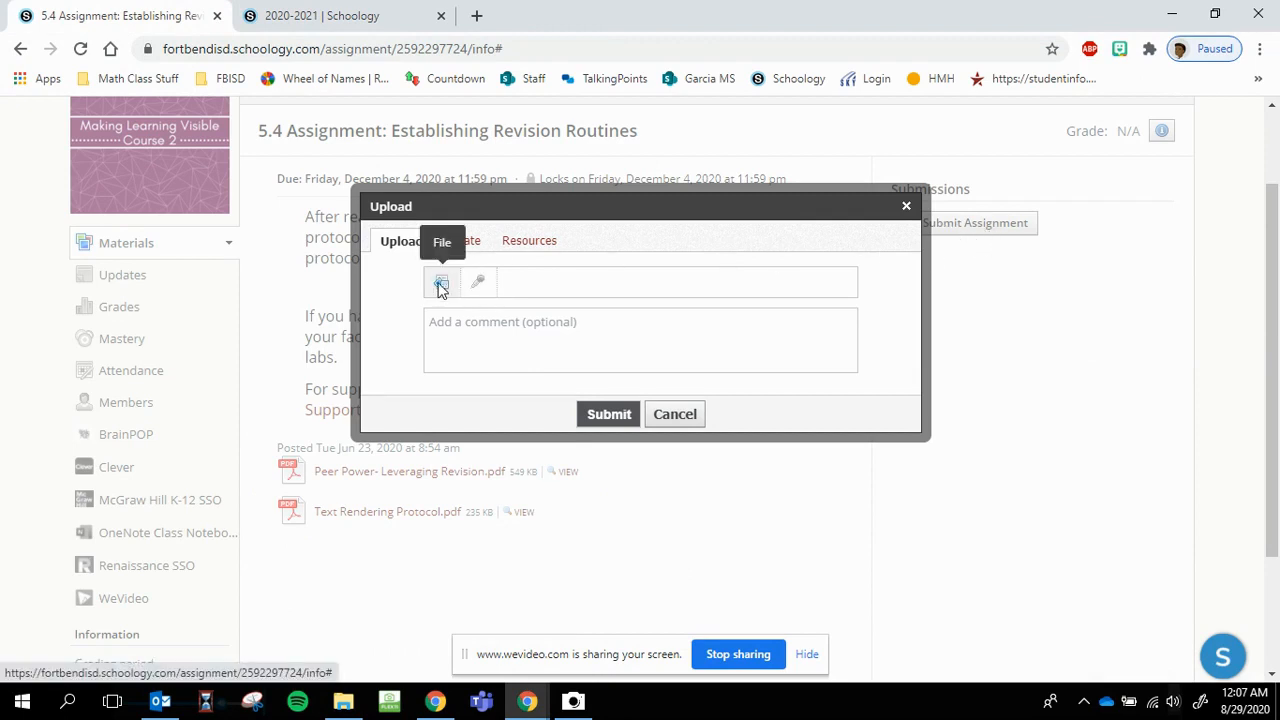
- Attach the newer photo WIN_20200829_00_07_22_Pro.jpg to the submission
left_click(440, 280)
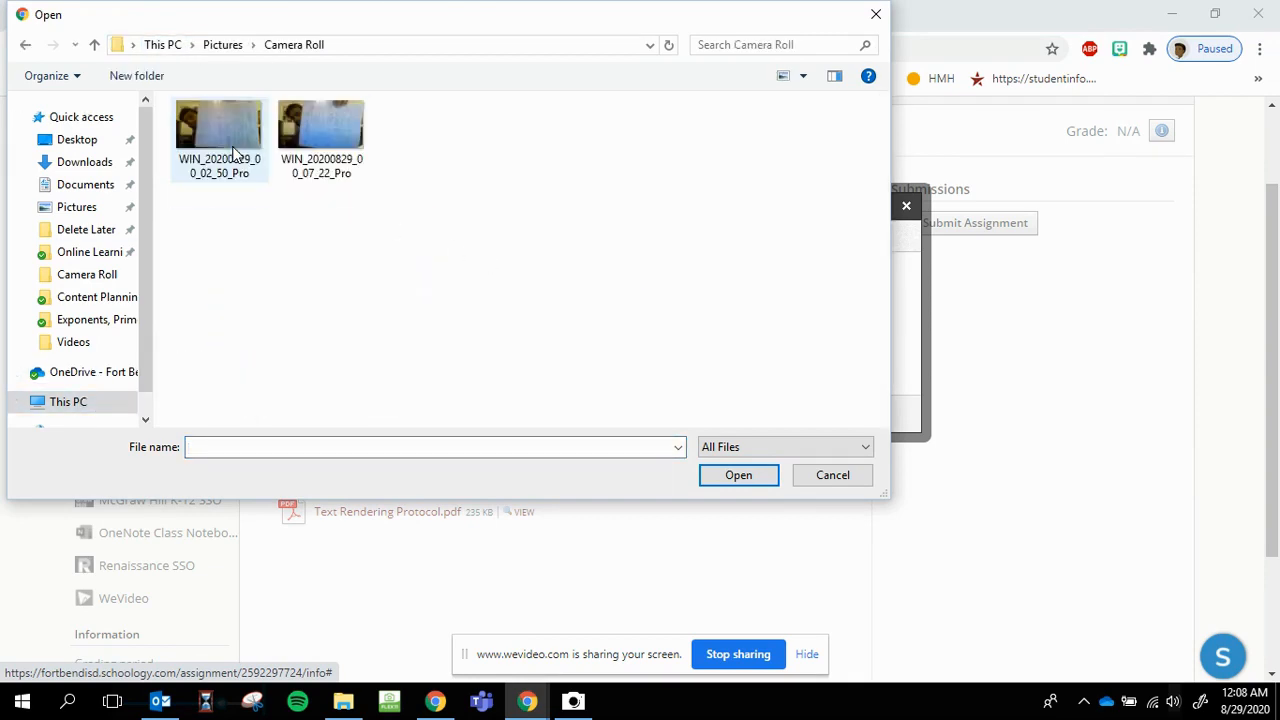
left_click(320, 124)
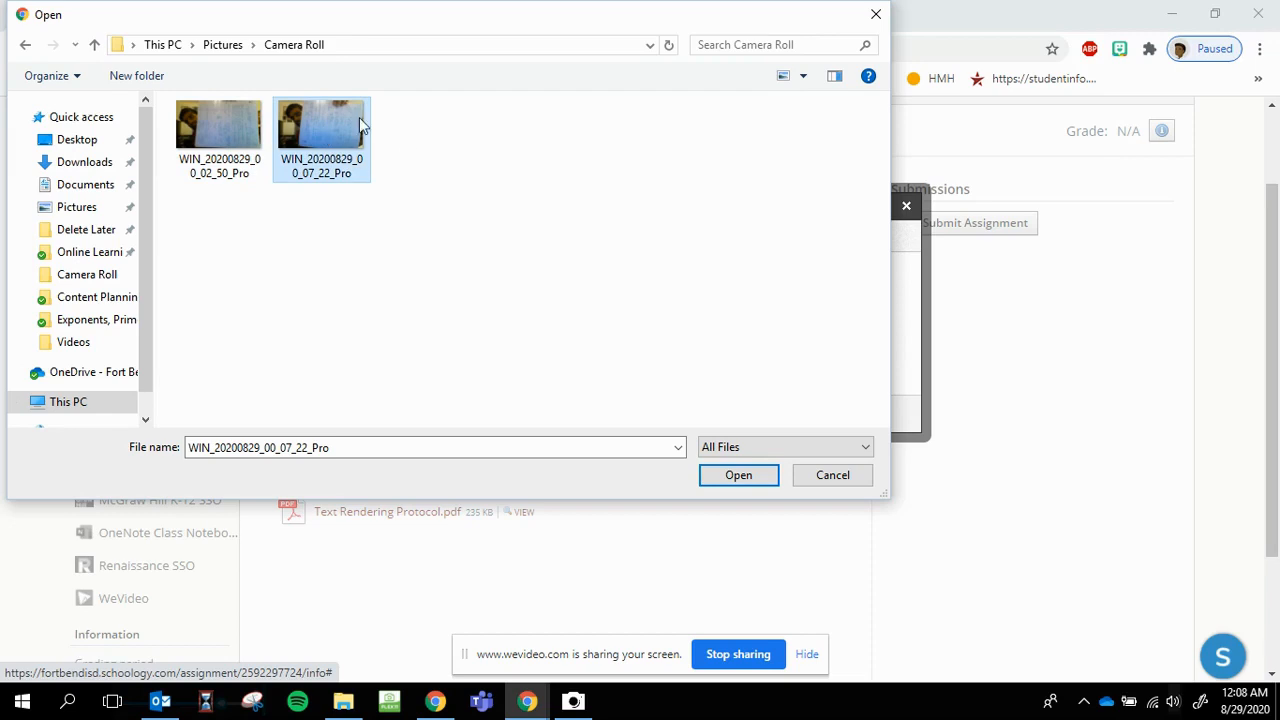
mouse_move(770, 418)
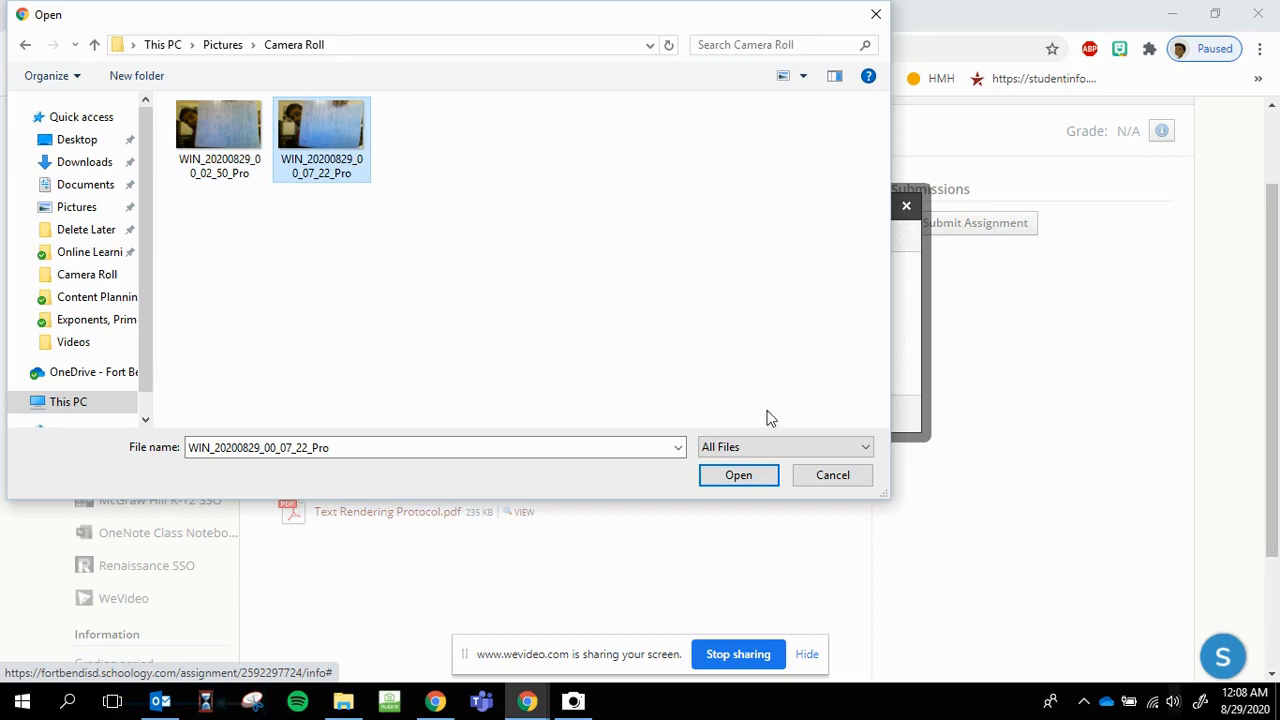
left_click(738, 476)
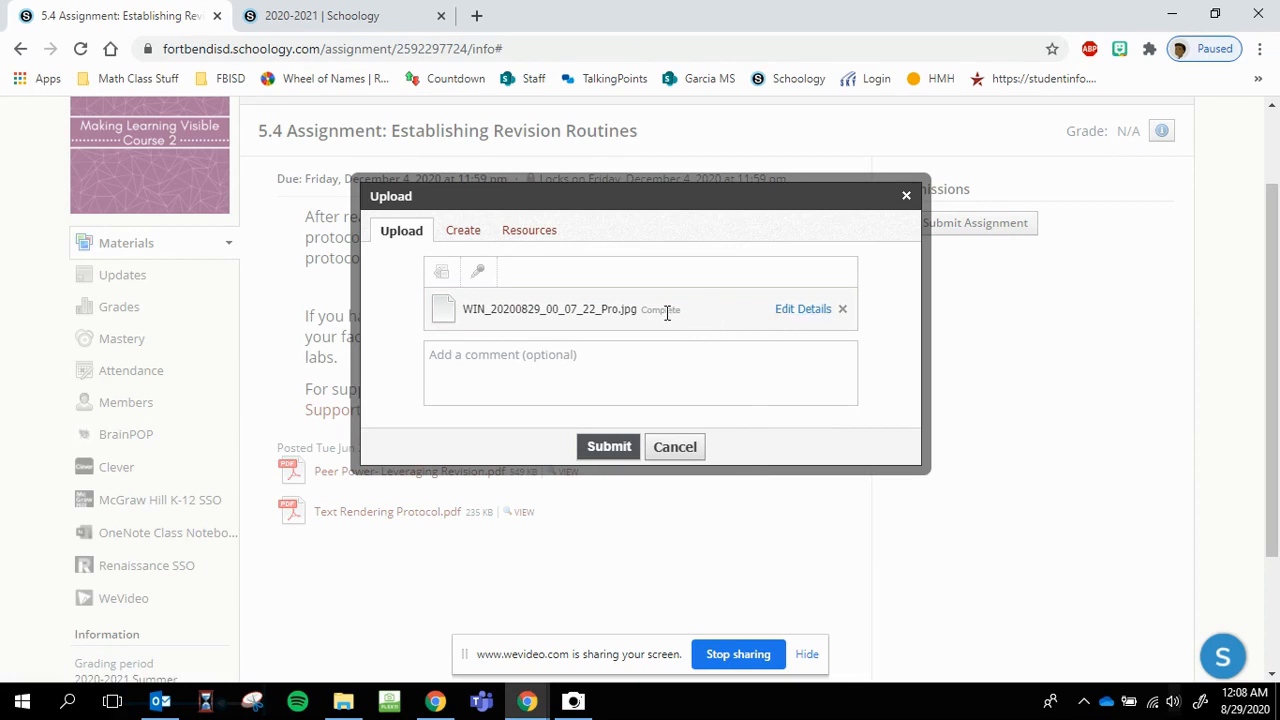
mouse_move(442, 272)
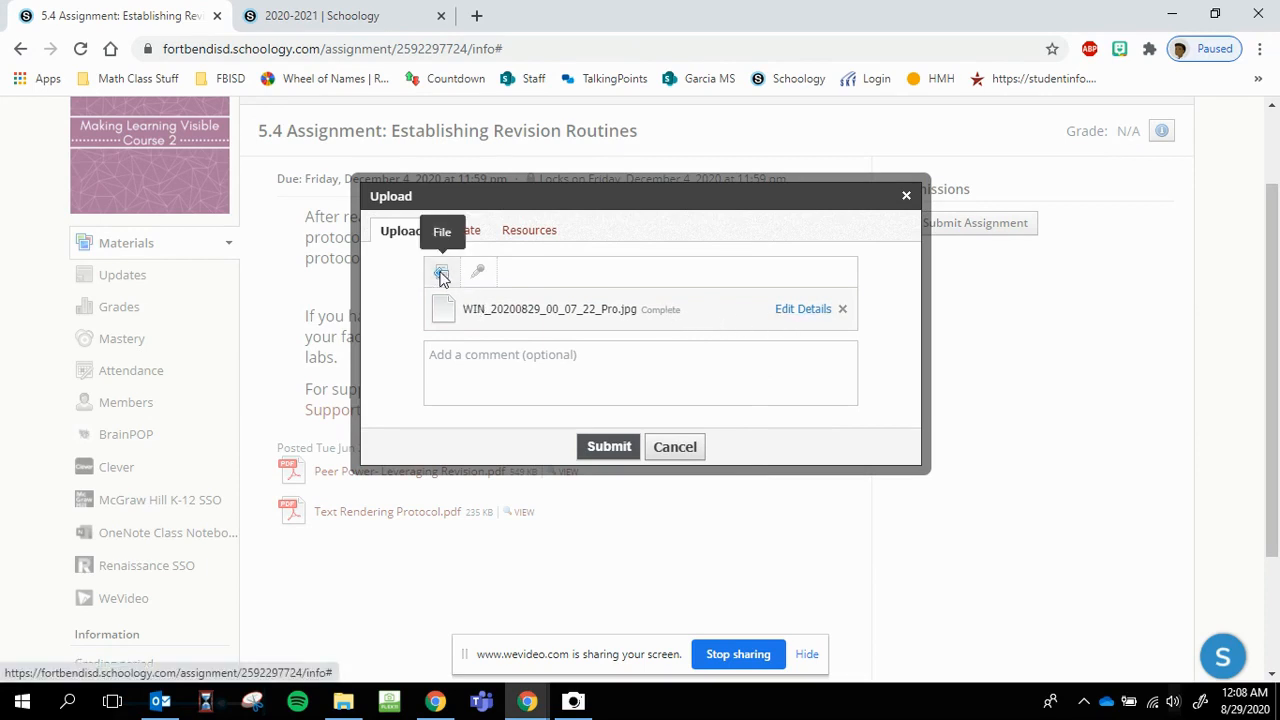
- Attach the older photo WIN_20200829_00_02_50_Pro.jpg to the submission
left_click(442, 272)
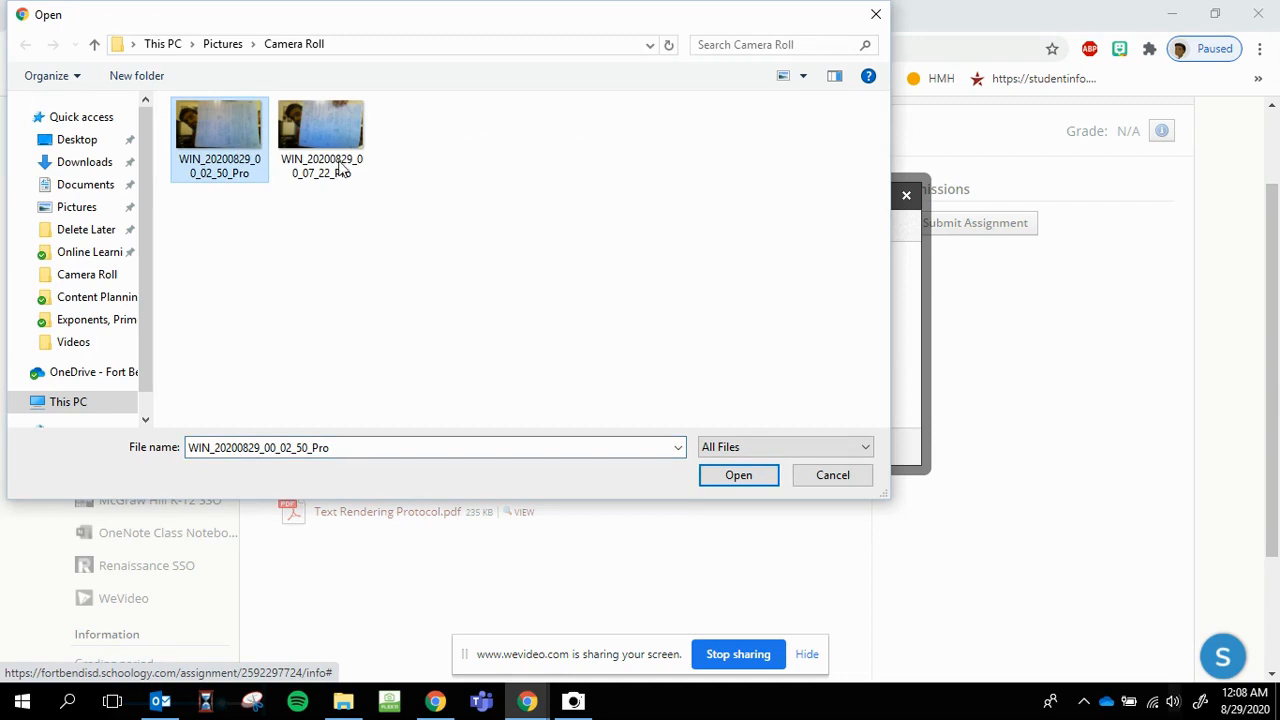
left_click(738, 476)
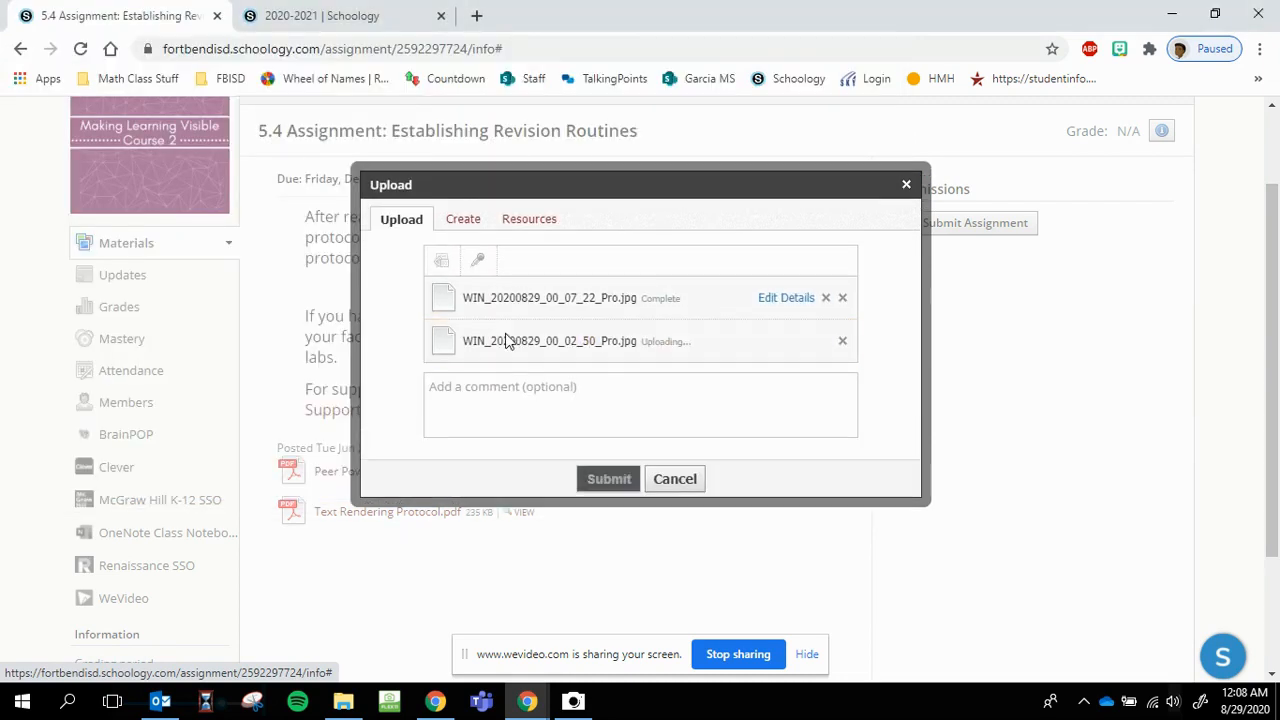